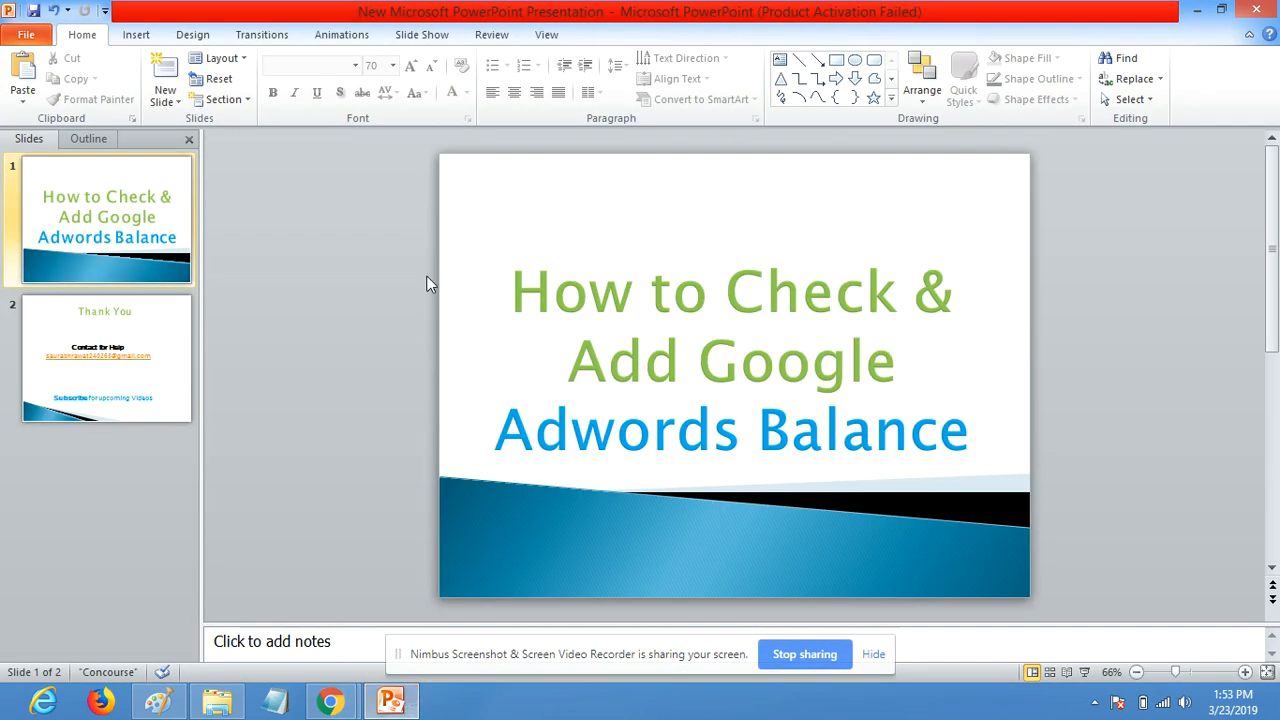
pyautogui.moveTo(434, 277)
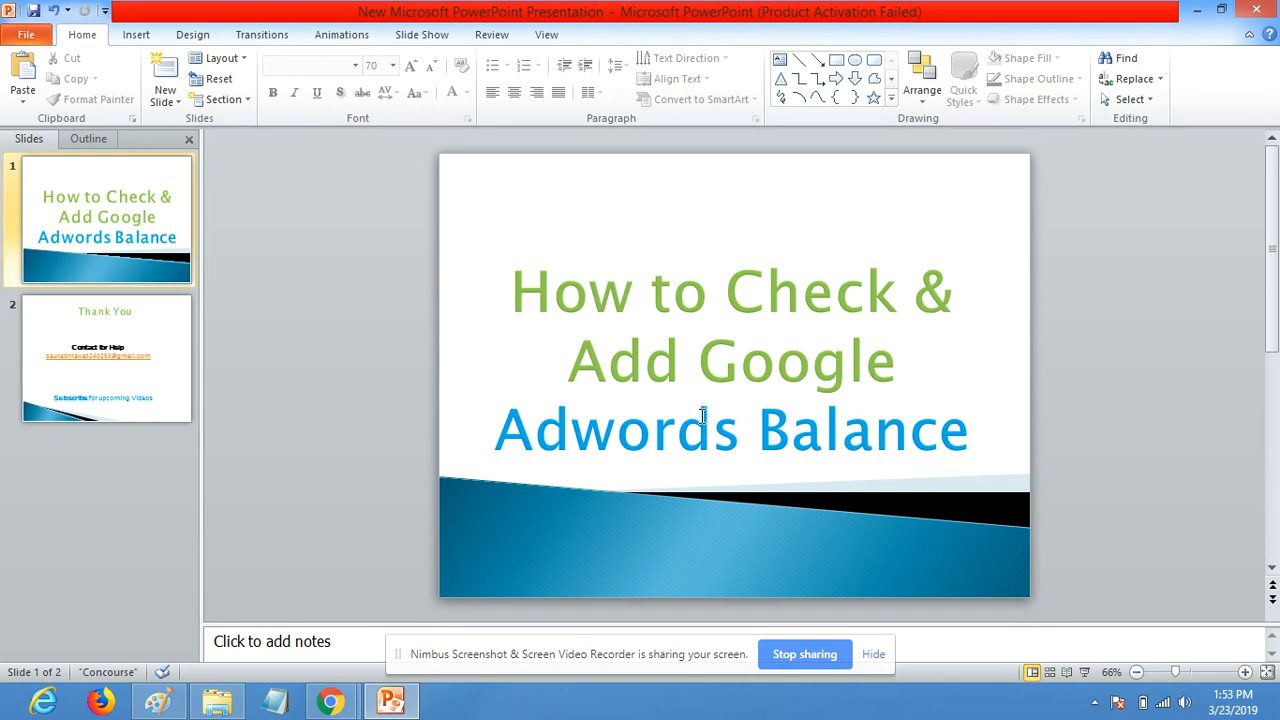
pyautogui.moveTo(332, 687)
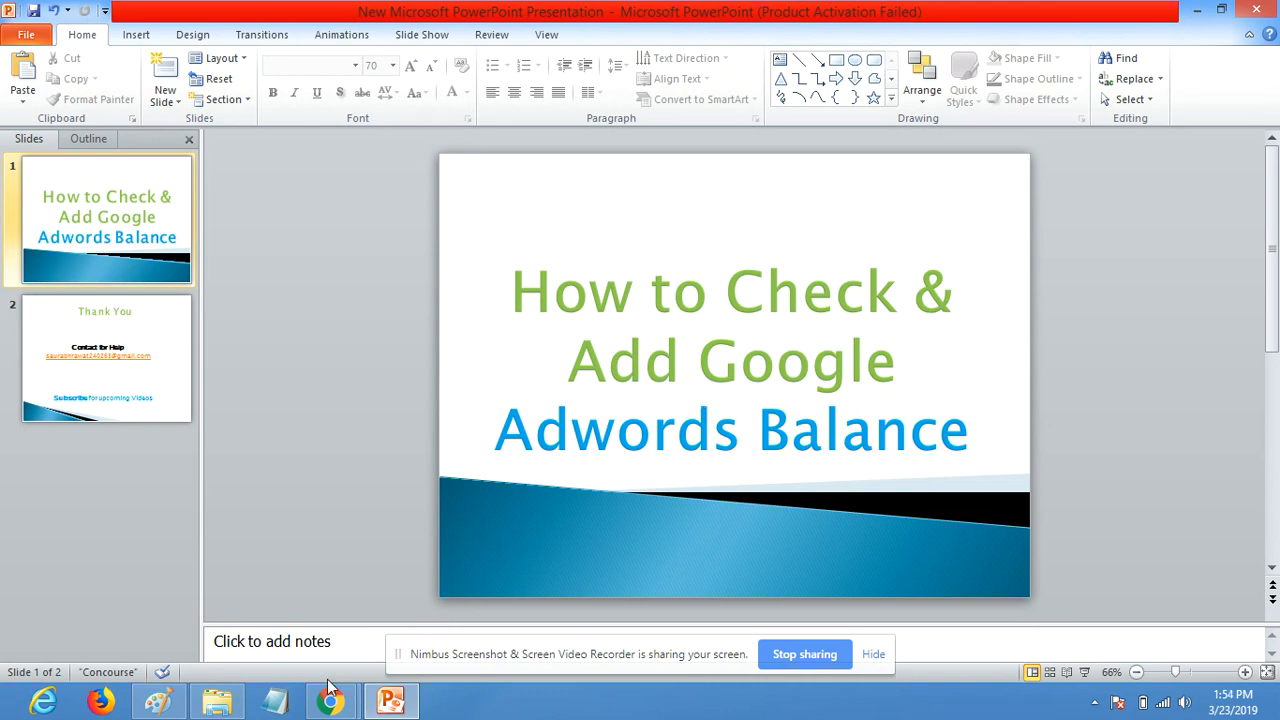
pyautogui.moveTo(343, 670)
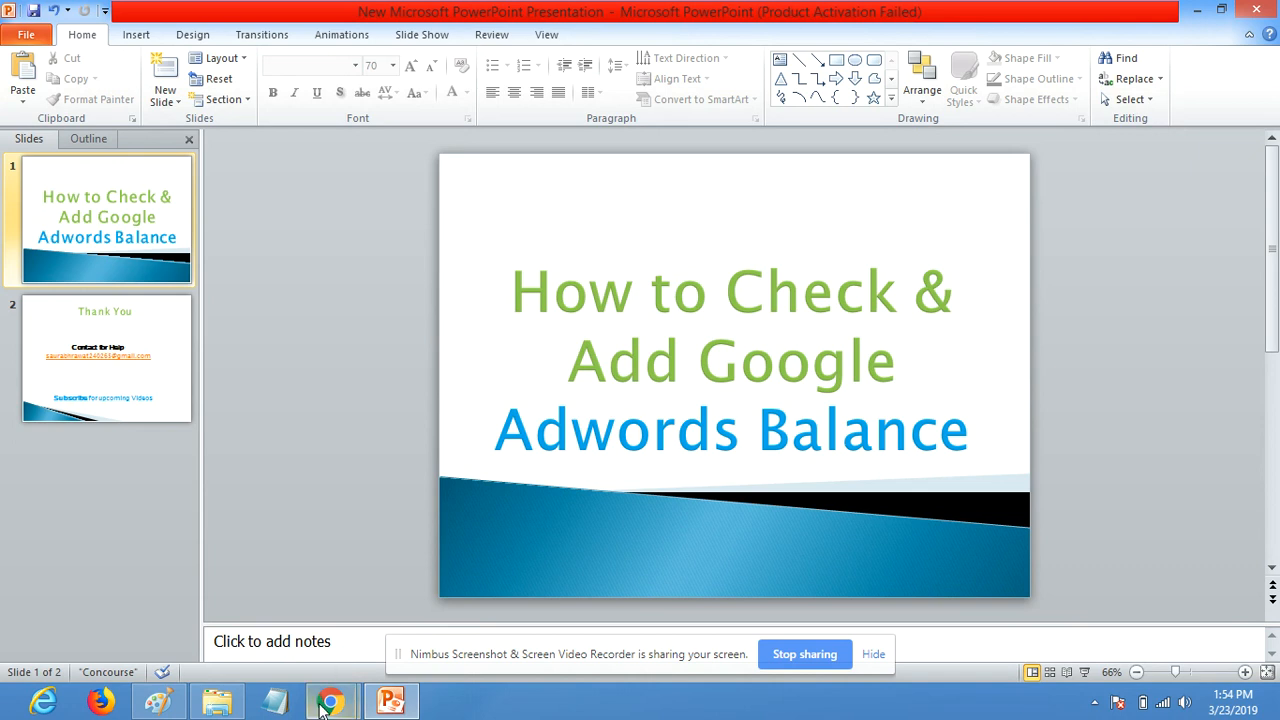
pyautogui.moveTo(331, 701)
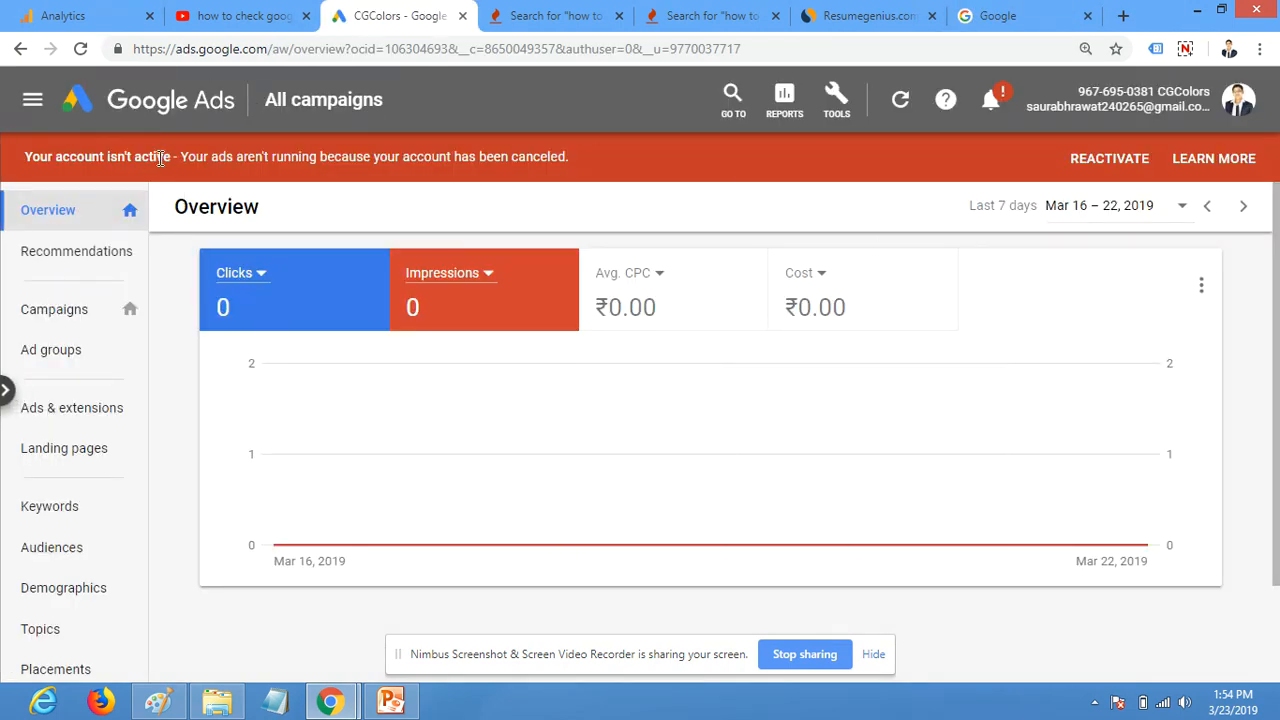
pyautogui.moveTo(765, 199)
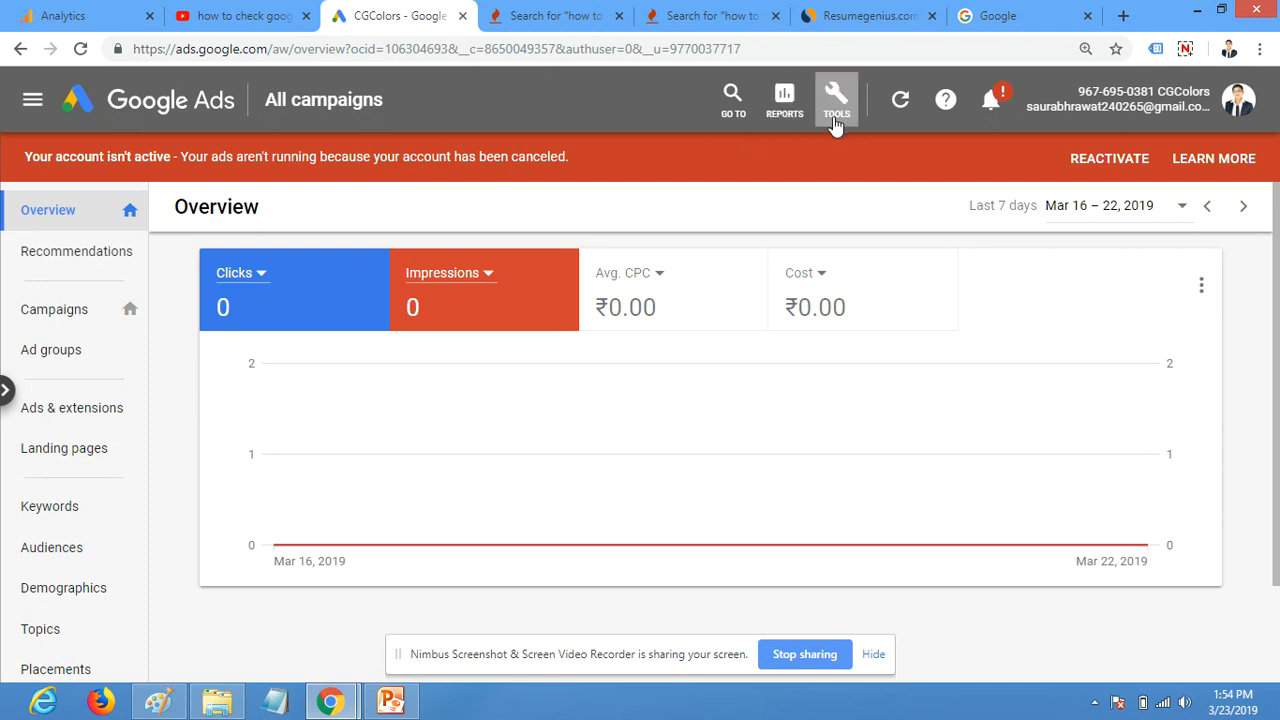
# Open the Google Ads tools (wrench) menu listing planning, measurement and setup options
pyautogui.click(836, 99)
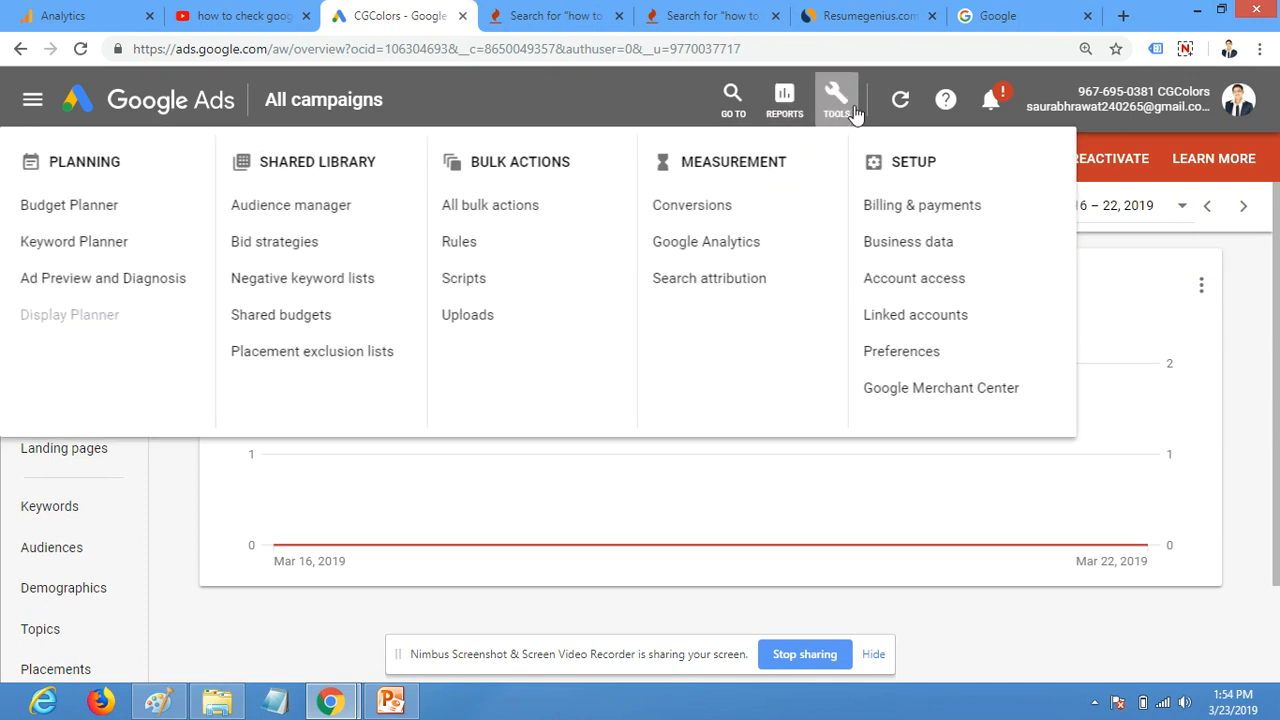
pyautogui.moveTo(838, 120)
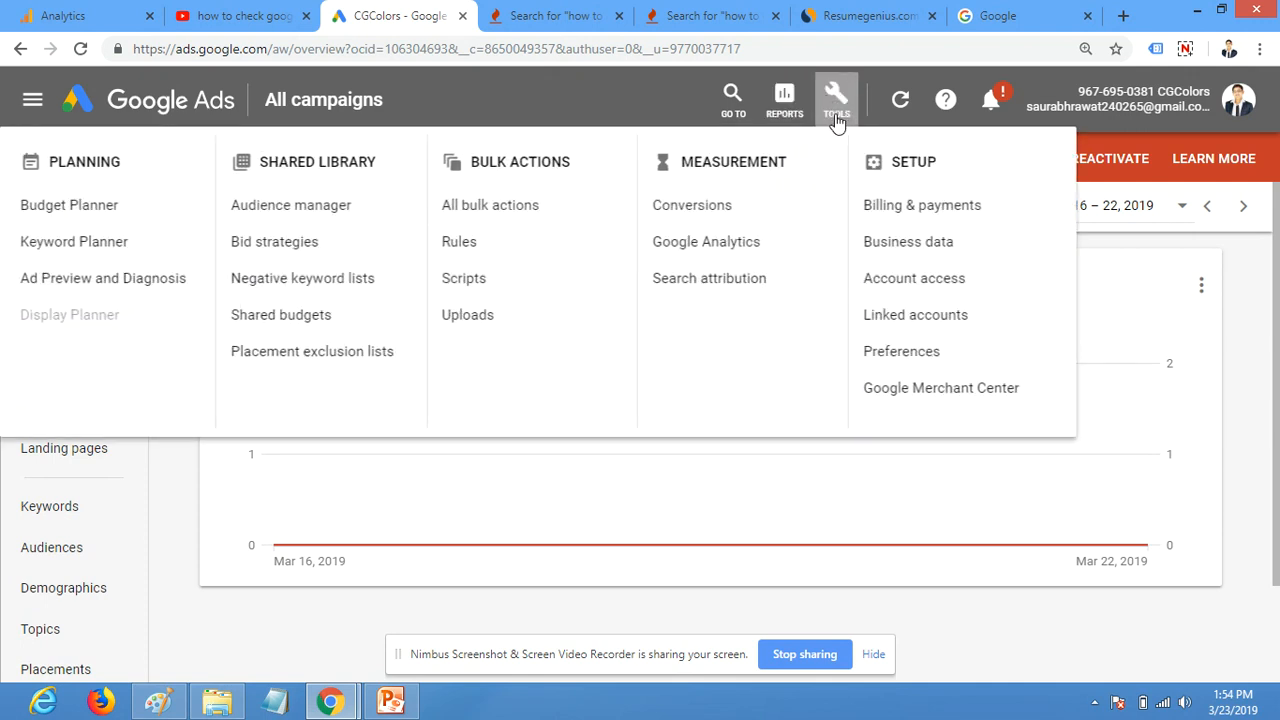
pyautogui.moveTo(921, 204)
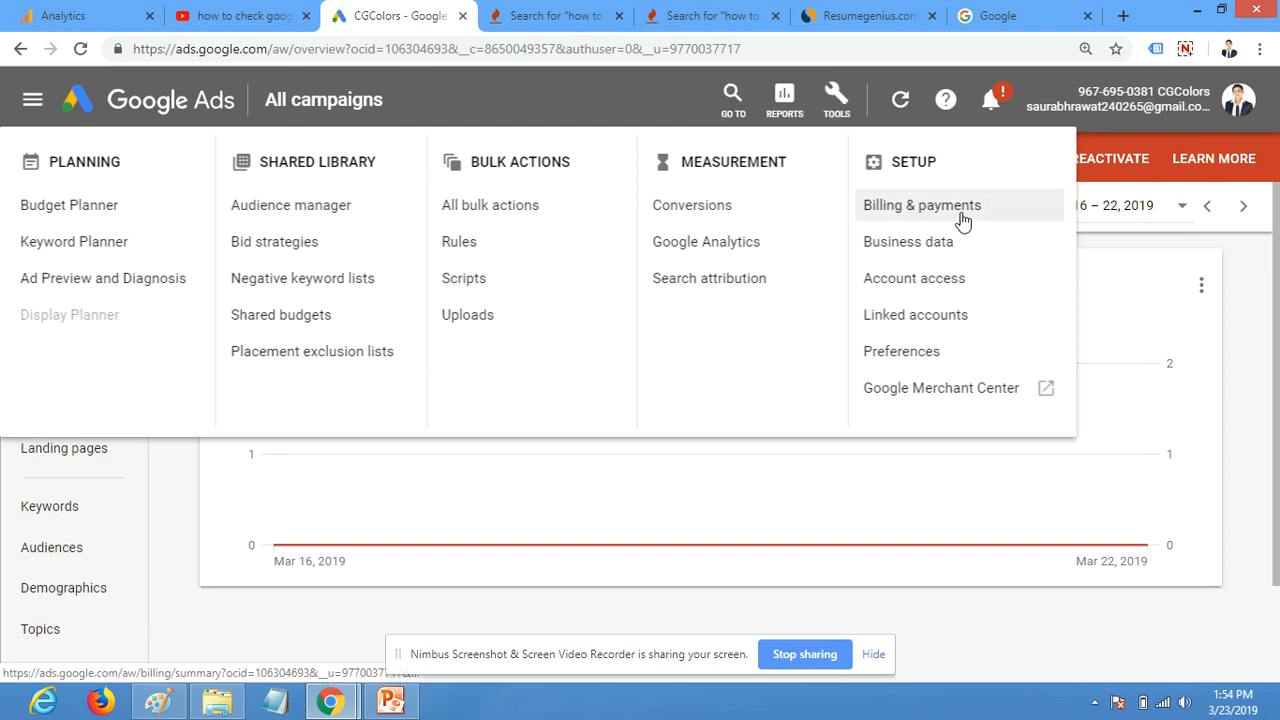
# Open Billing & payments and scroll the summary showing ₹0.00 remaining credit and recent transactions
pyautogui.click(921, 205)
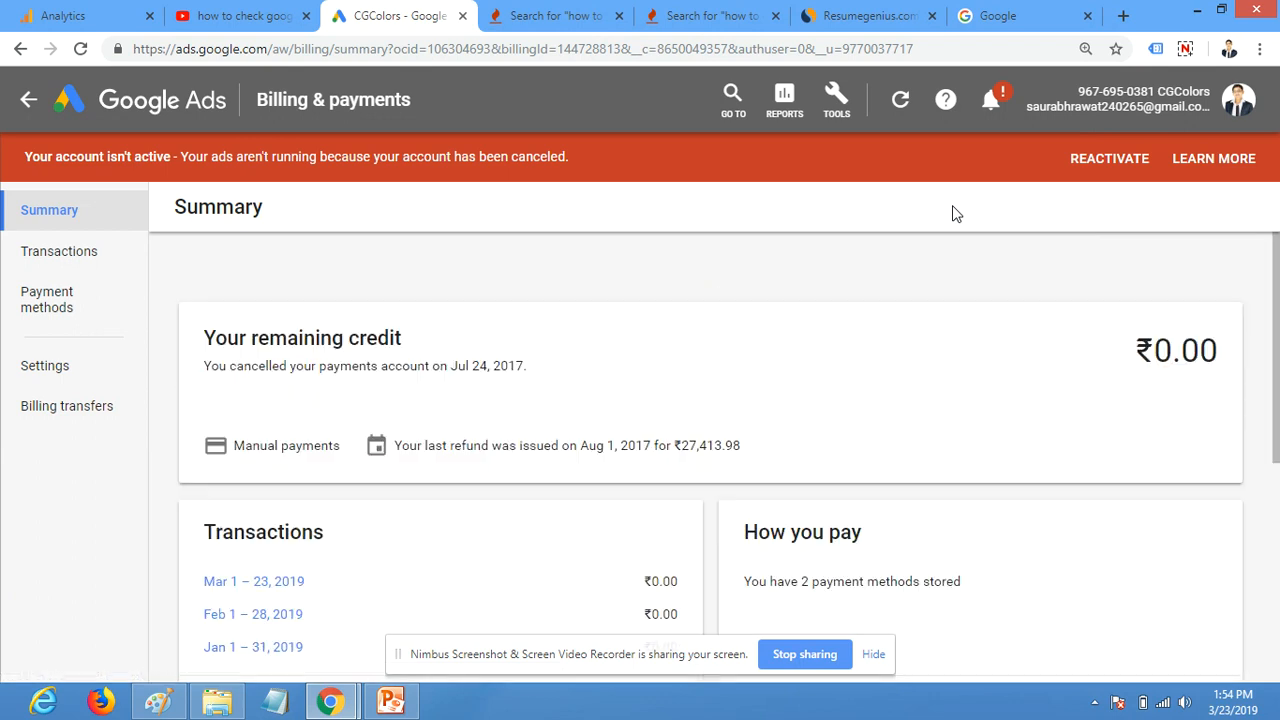
pyautogui.scroll(-3)
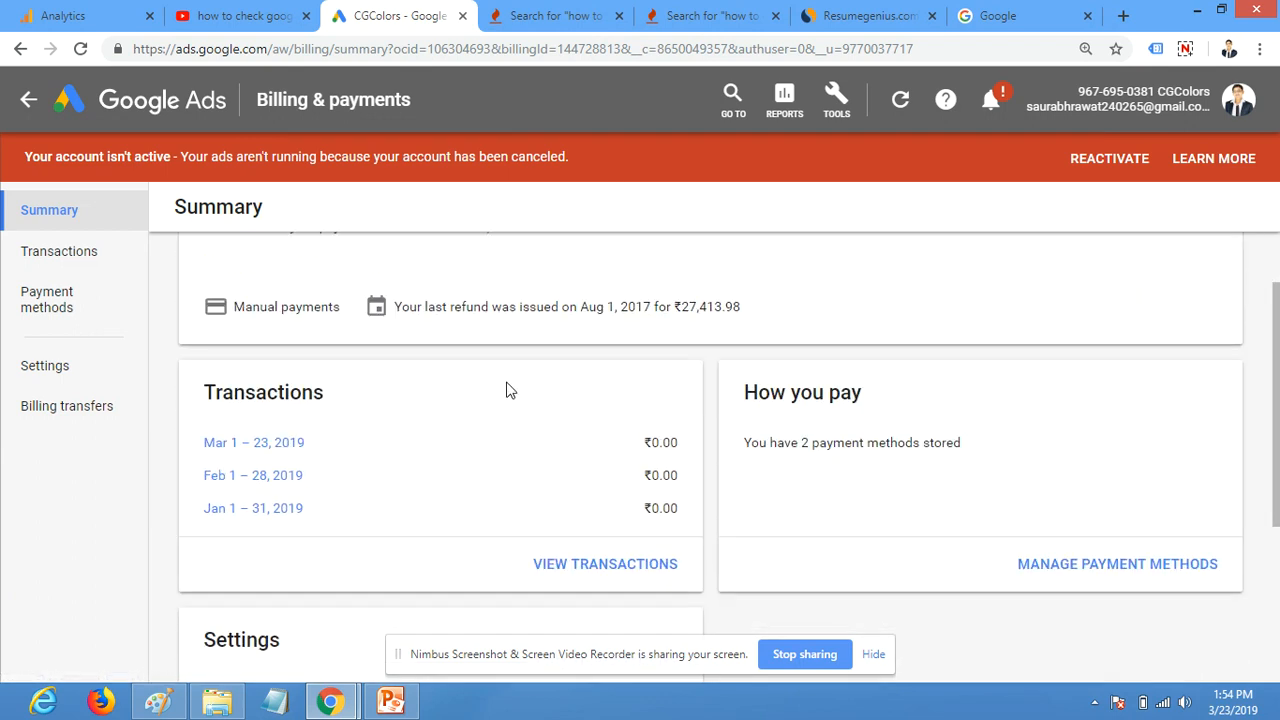
pyautogui.scroll(-3)
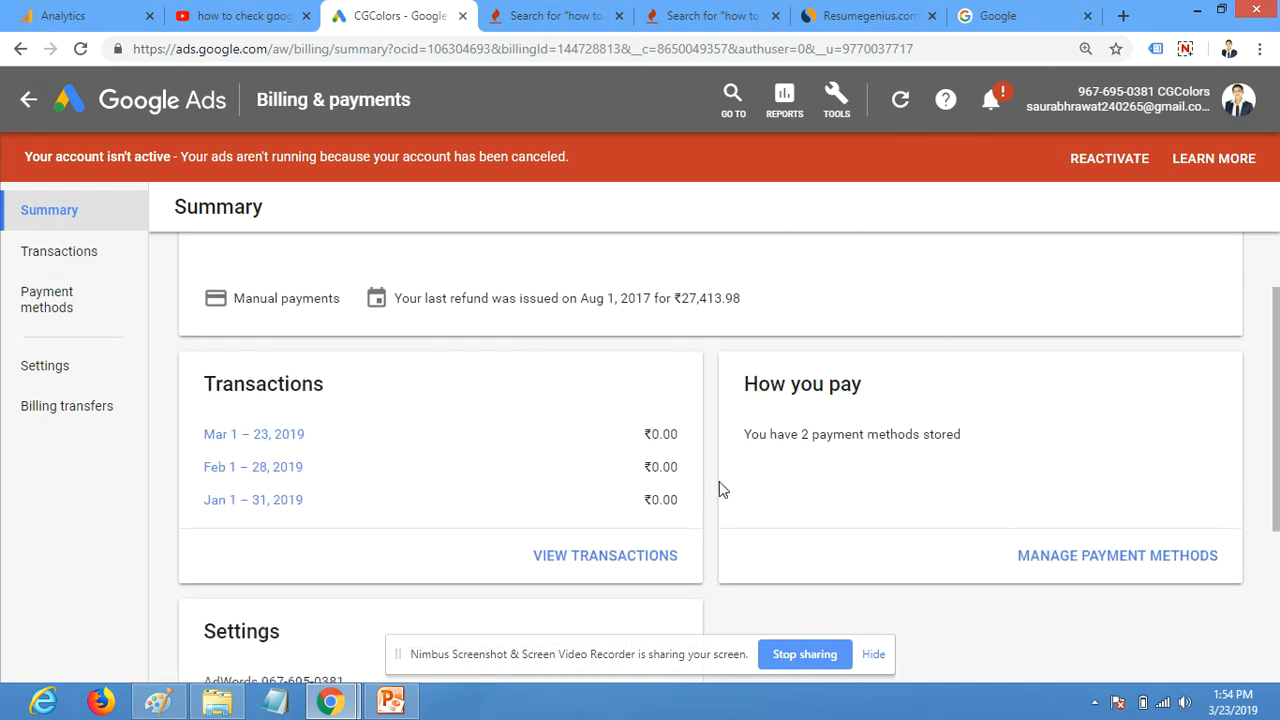
pyautogui.scroll(3)
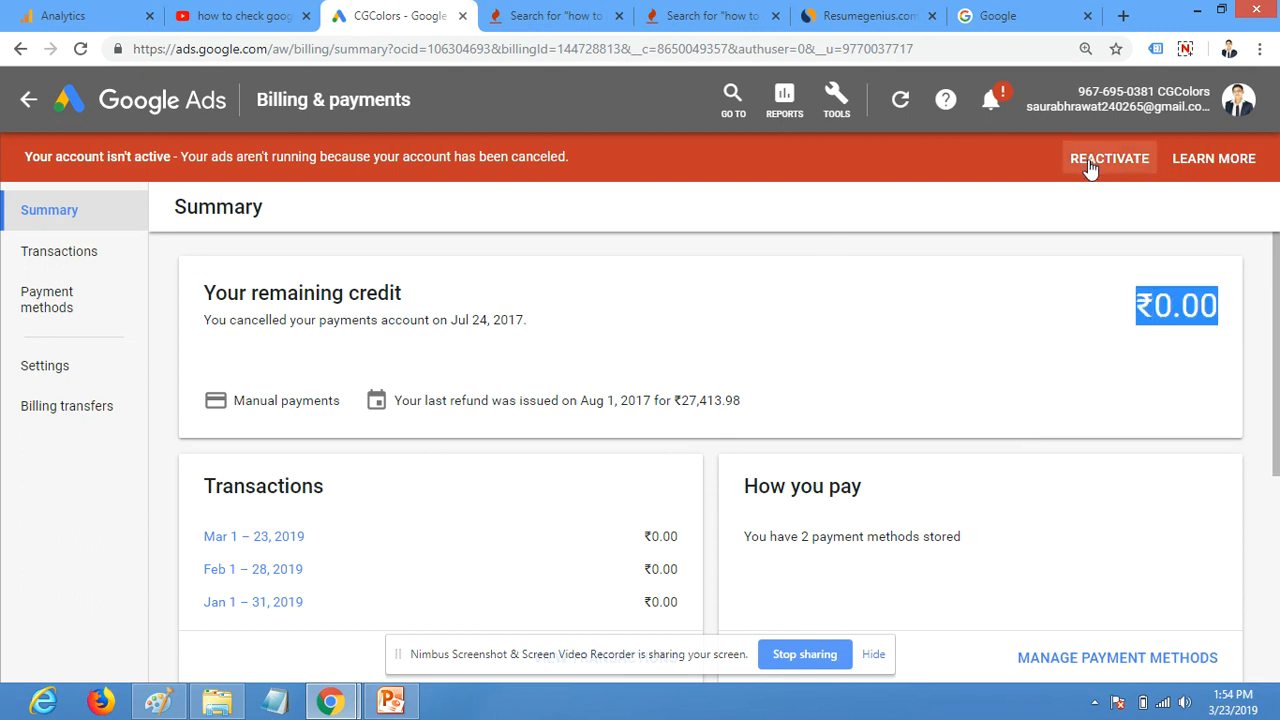
pyautogui.moveTo(1088, 322)
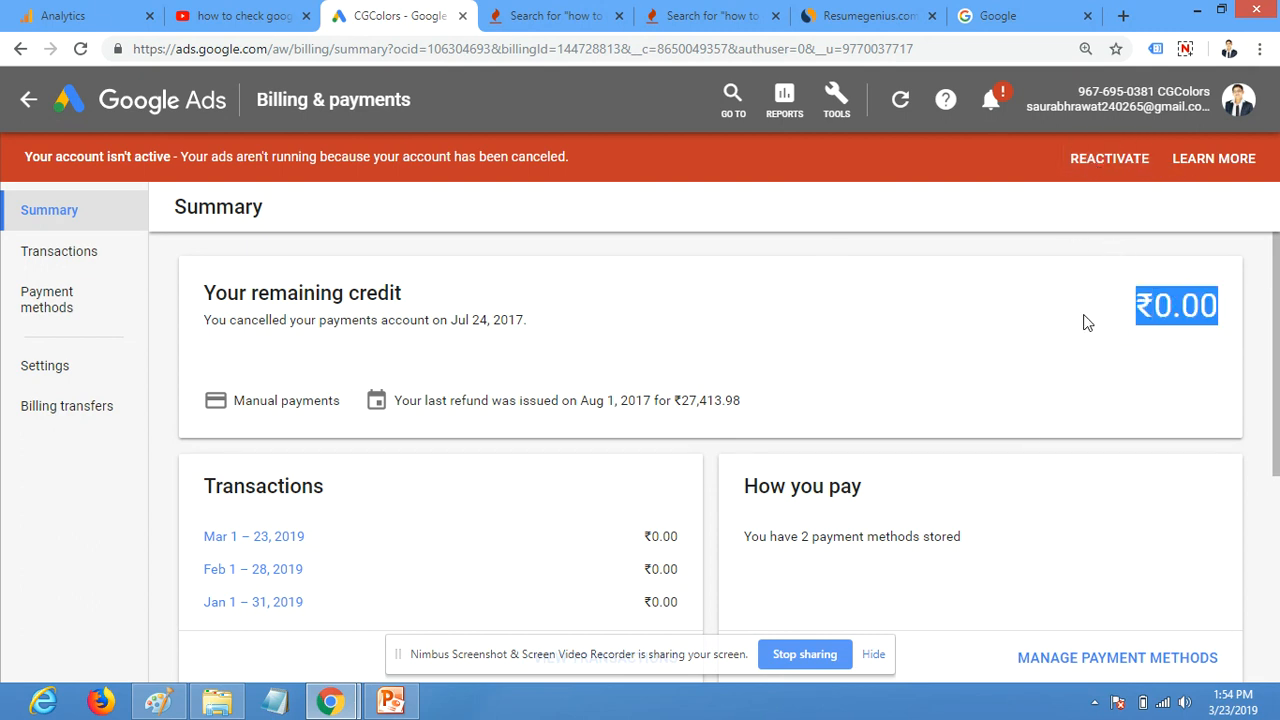
pyautogui.moveTo(660, 319)
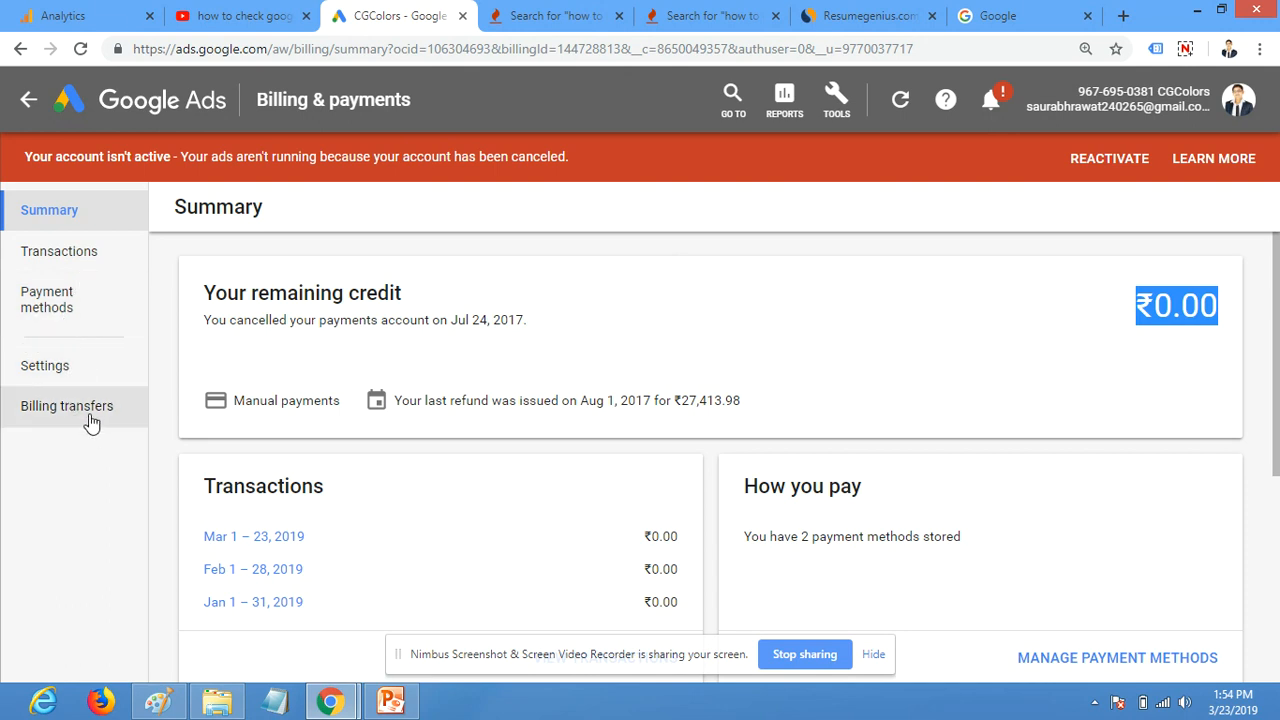
# View Billing transfers, then browse the billing Settings page's payments account, profile and contacts
pyautogui.click(67, 405)
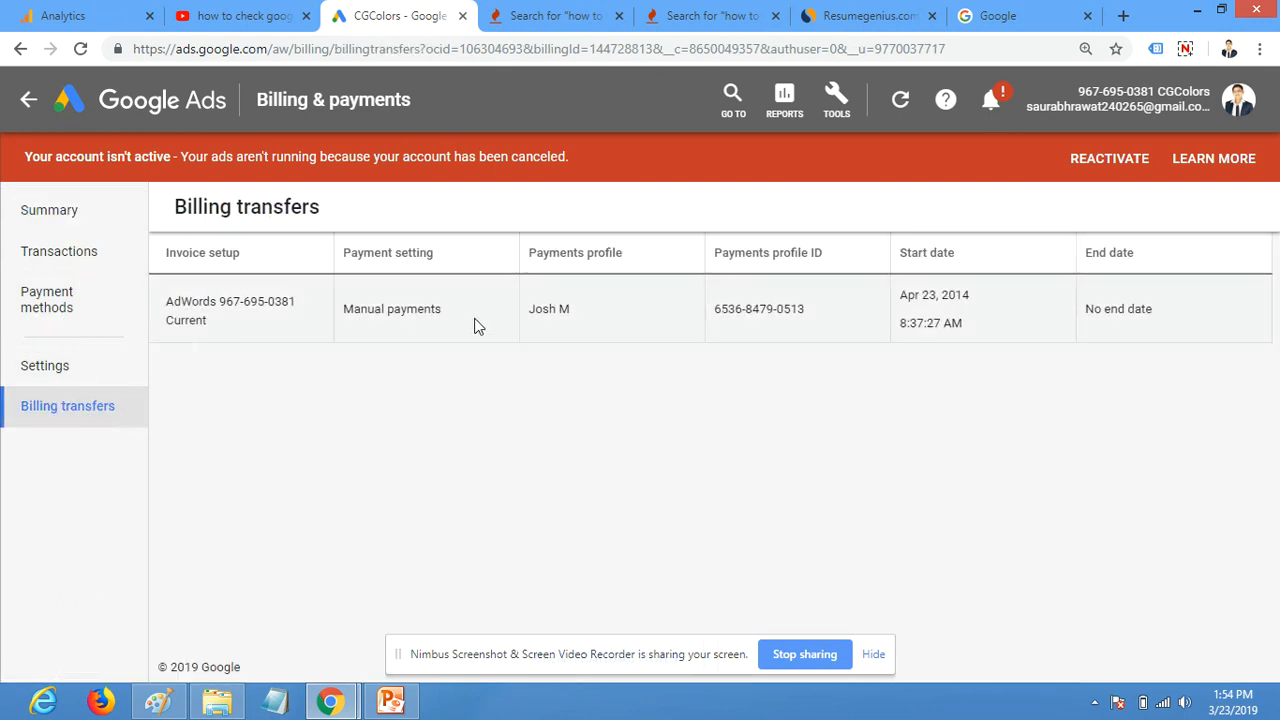
pyautogui.moveTo(250, 322)
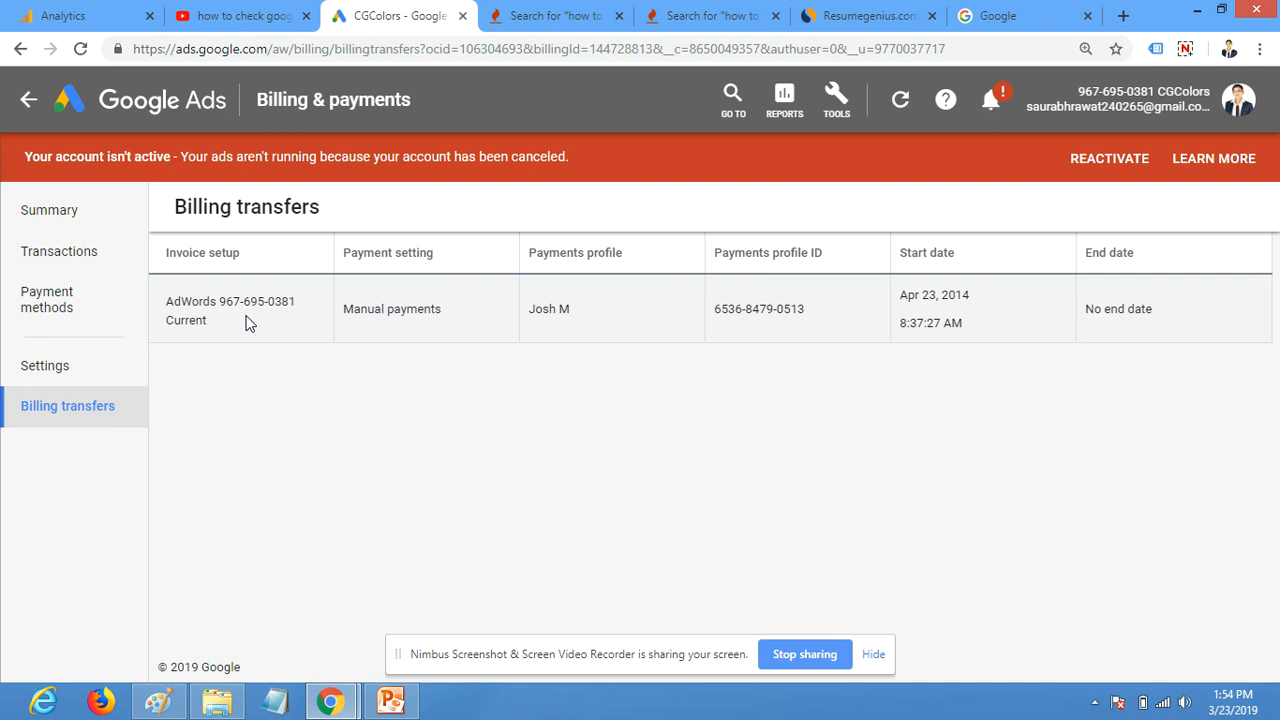
pyautogui.click(45, 365)
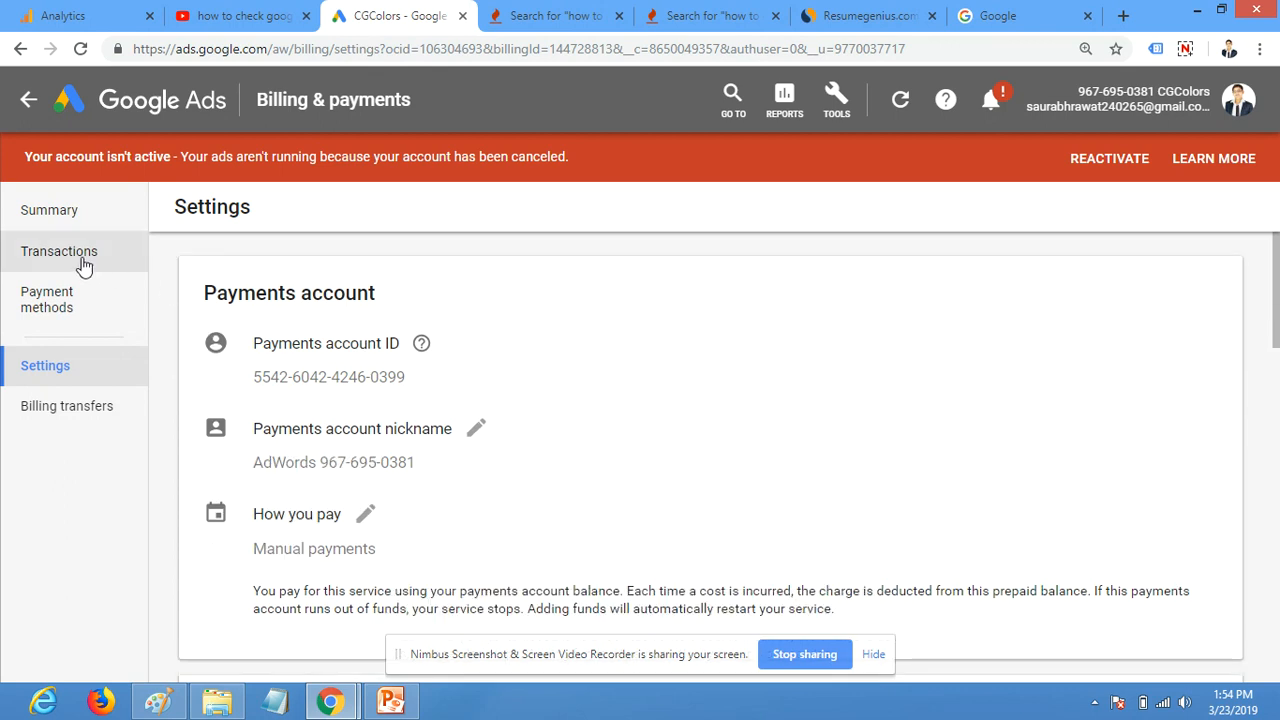
pyautogui.scroll(-3)
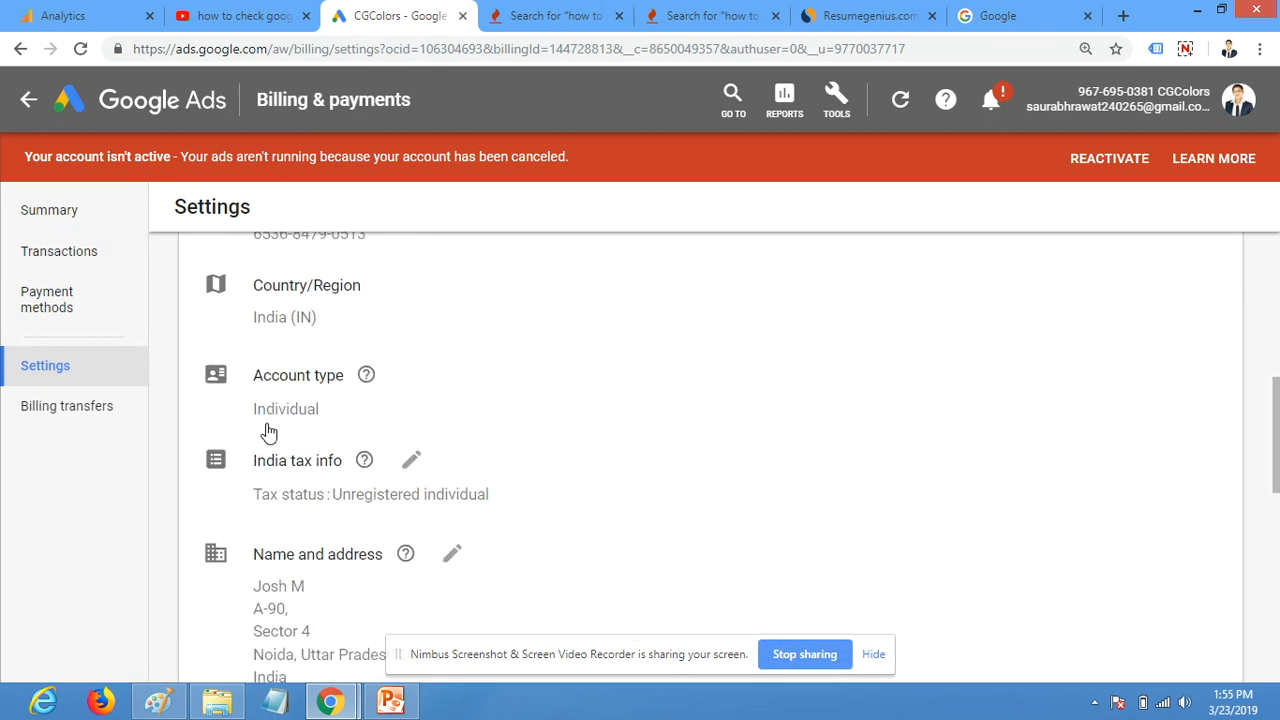
pyautogui.scroll(-3)
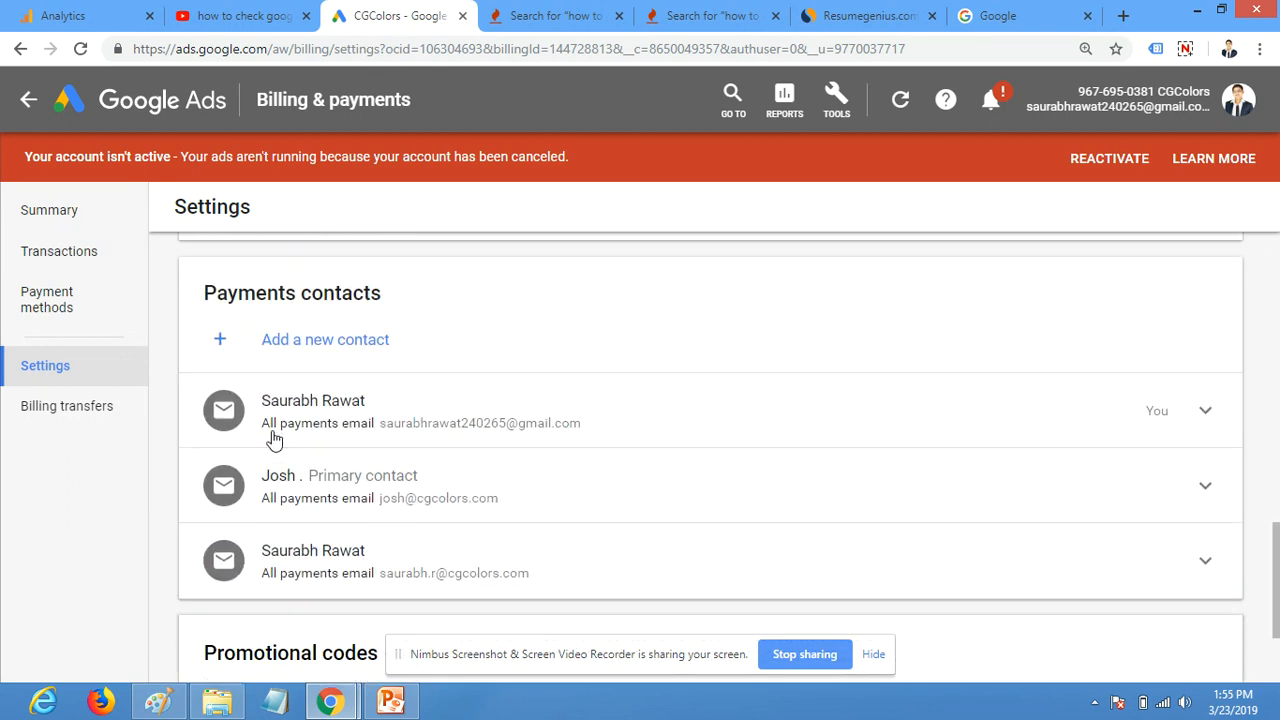
pyautogui.scroll(-3)
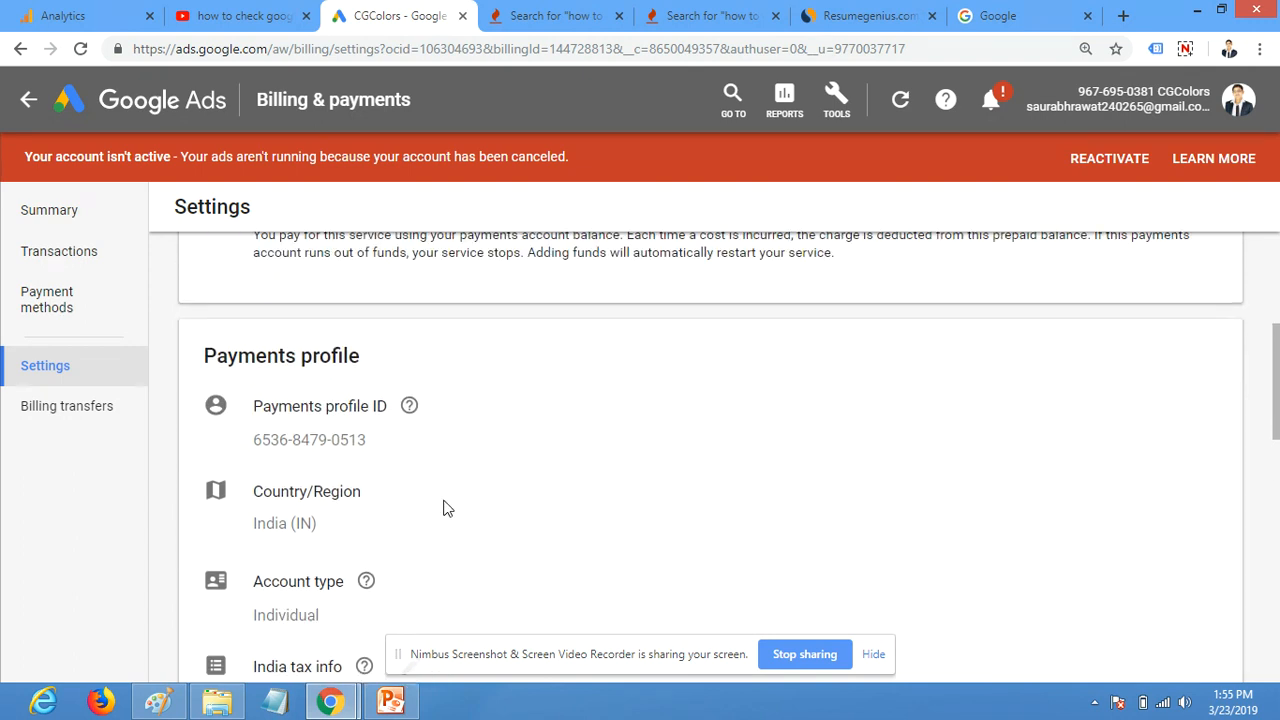
pyautogui.scroll(3)
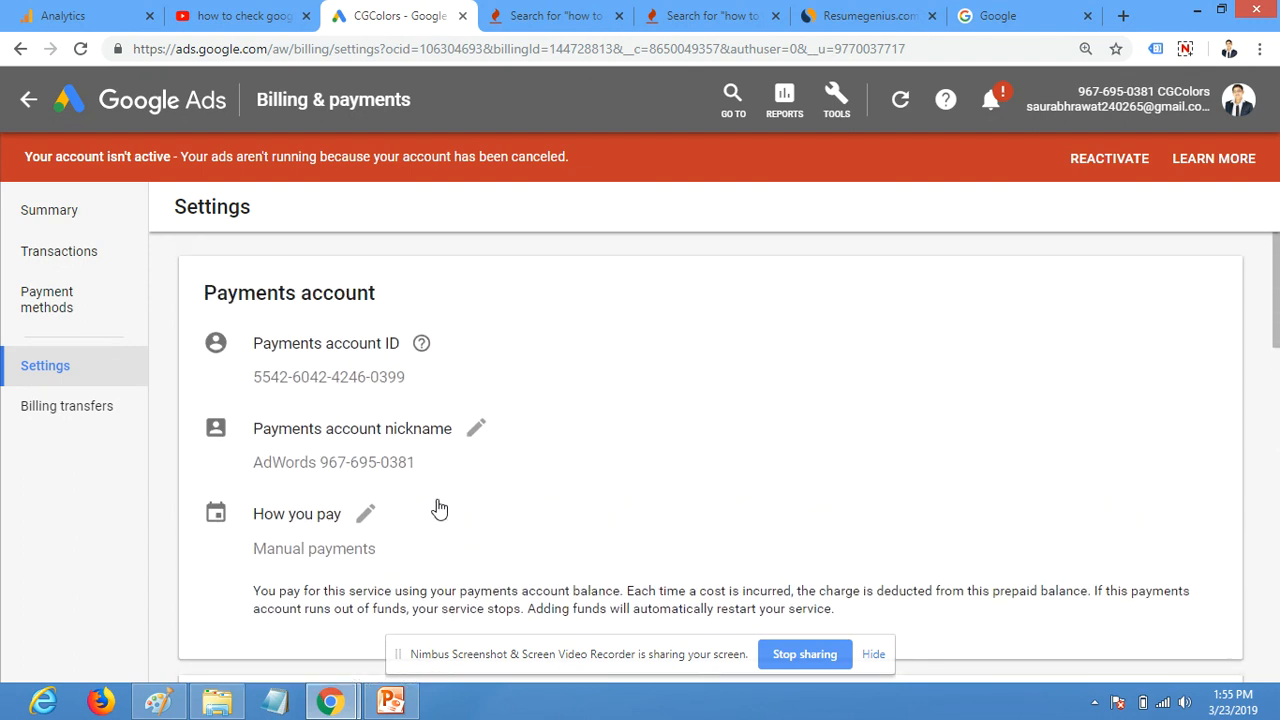
# Review the two stored Mastercard payment methods, then go to the Transactions page
pyautogui.click(47, 299)
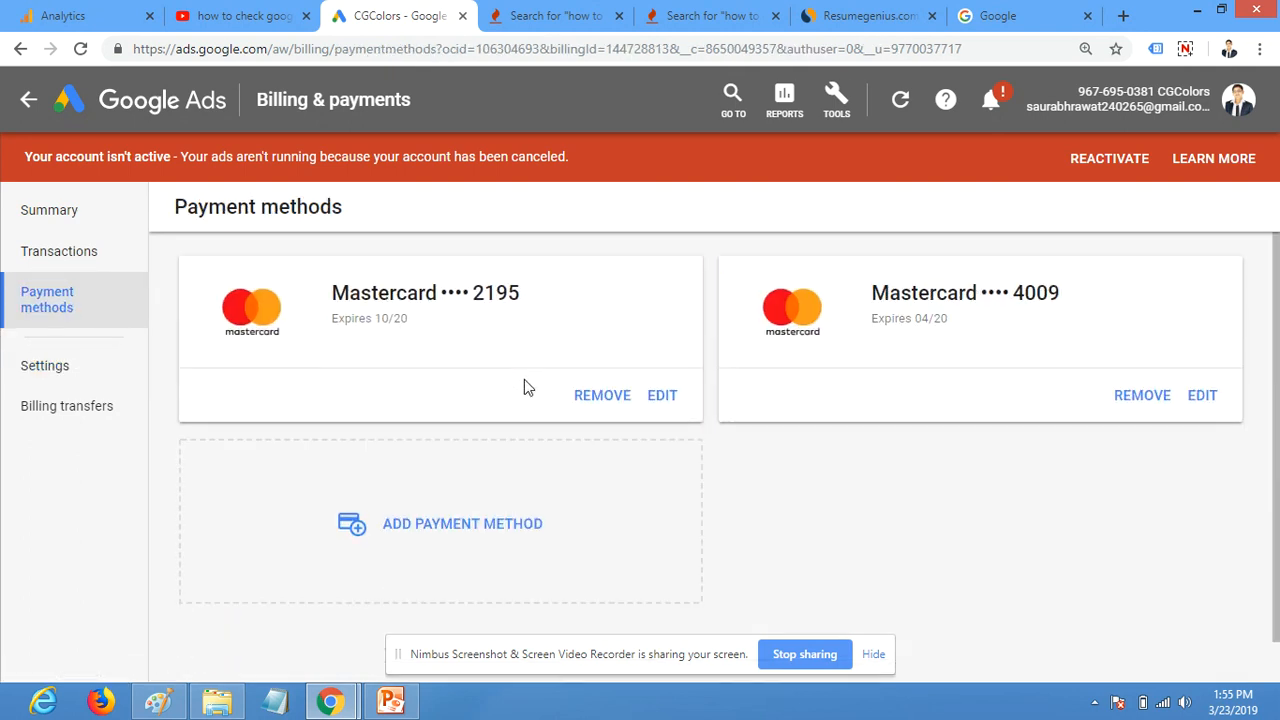
pyautogui.scroll(-3)
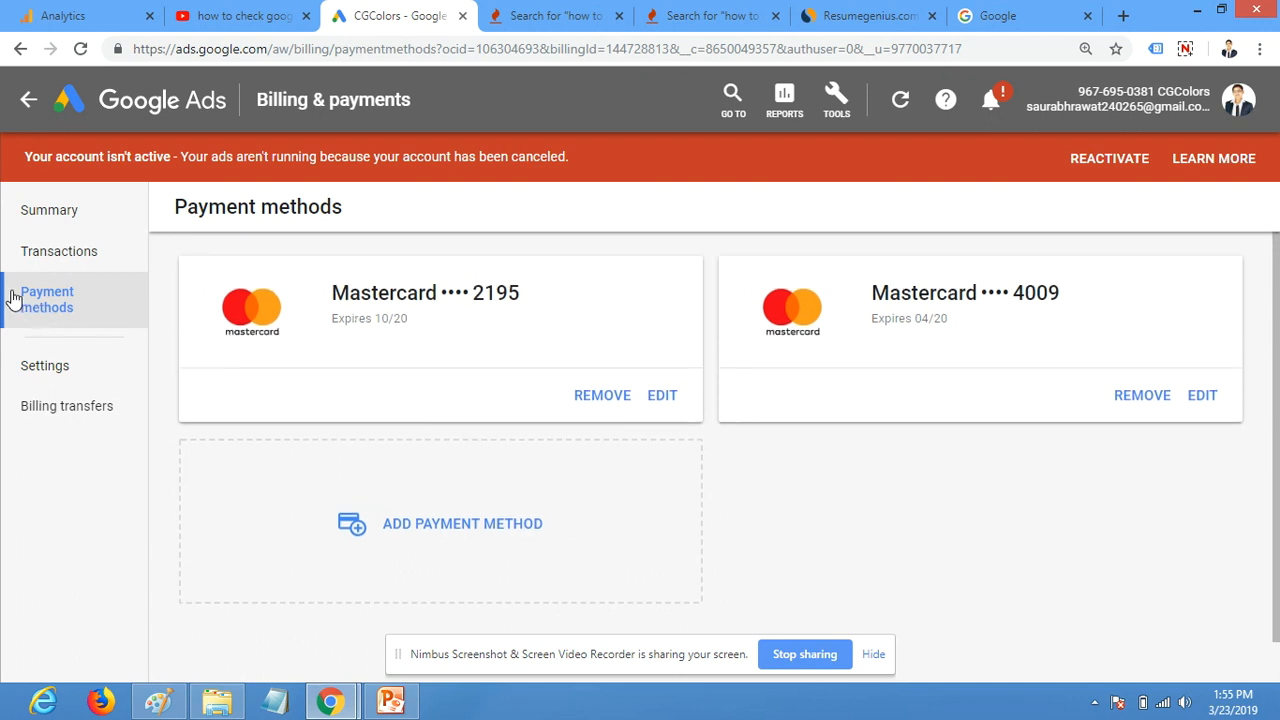
pyautogui.click(59, 251)
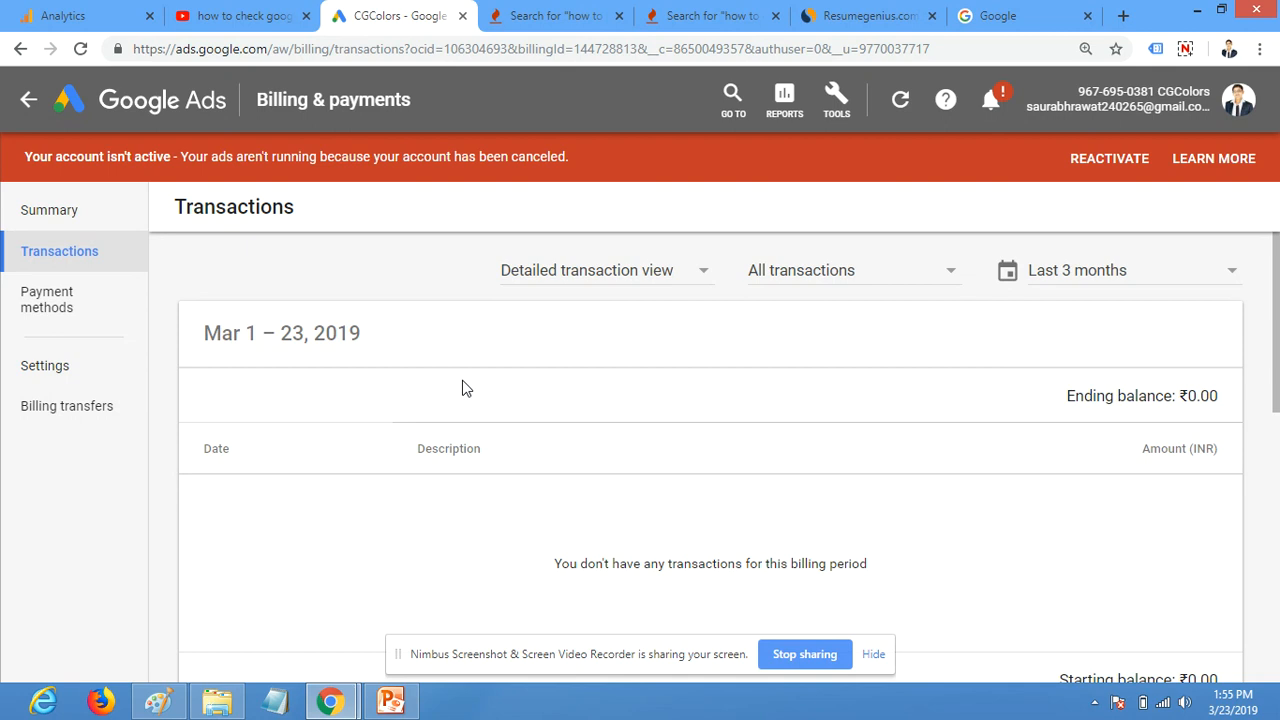
# Return to the billing Summary page showing ₹0.00 remaining credit and two payment methods
pyautogui.scroll(-3)
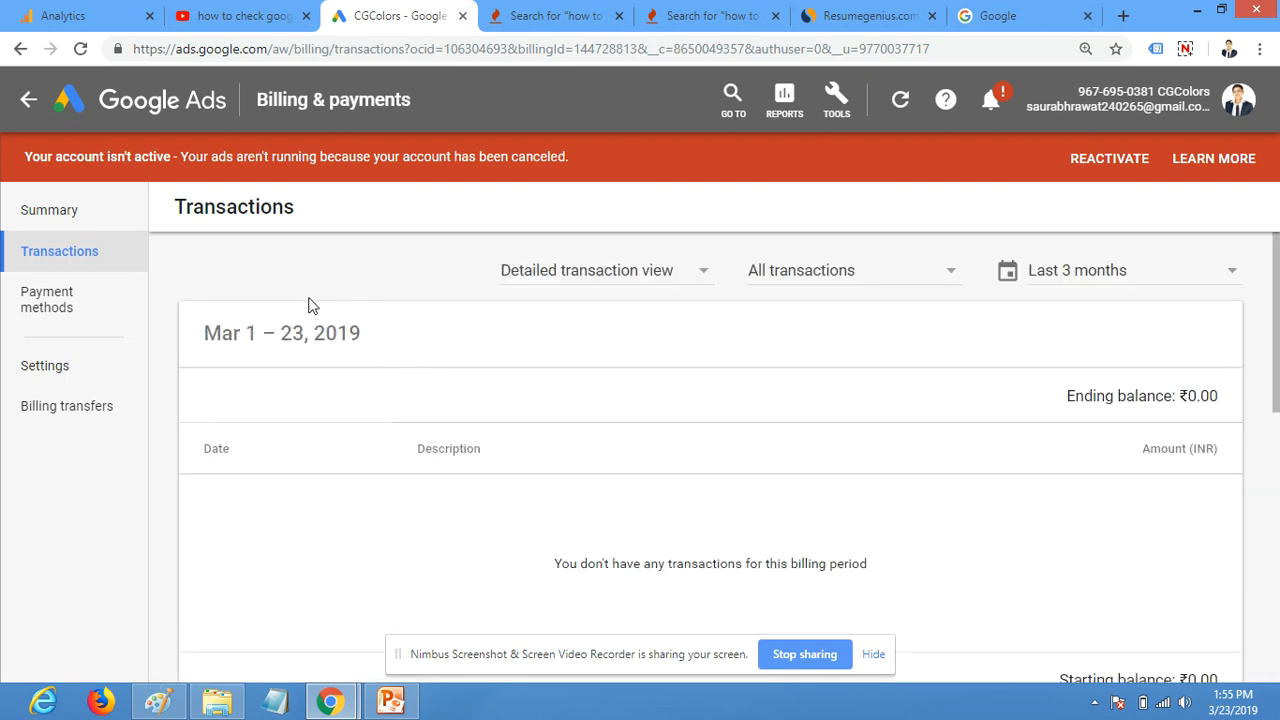
pyautogui.click(49, 210)
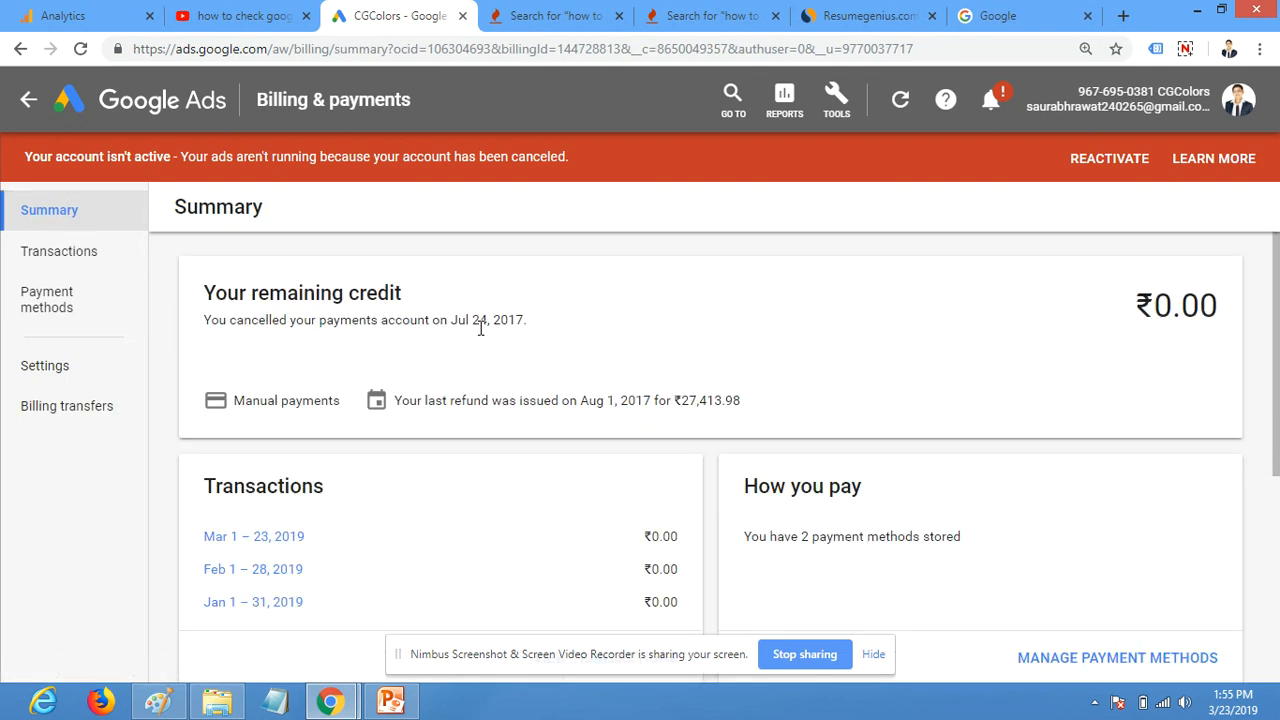
pyautogui.scroll(-3)
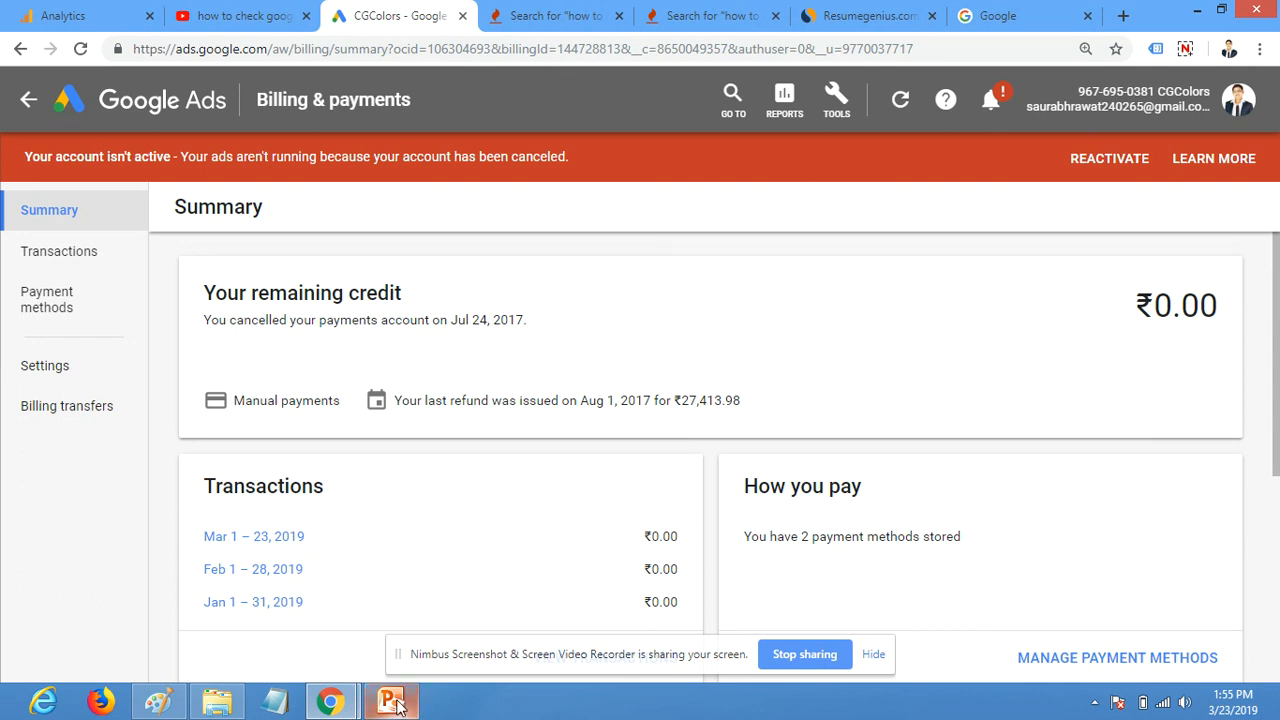
# Switch to PowerPoint and run the Thank You slide as a full-screen slideshow
pyautogui.click(390, 700)
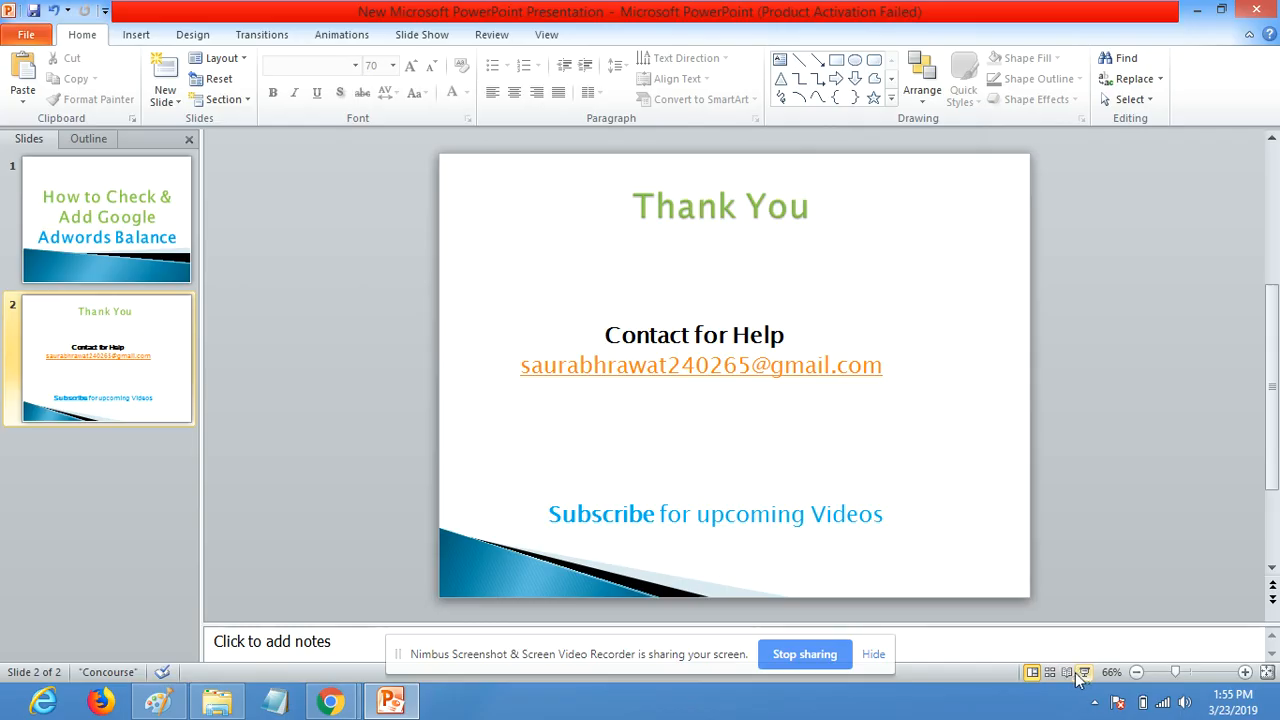
pyautogui.click(1083, 672)
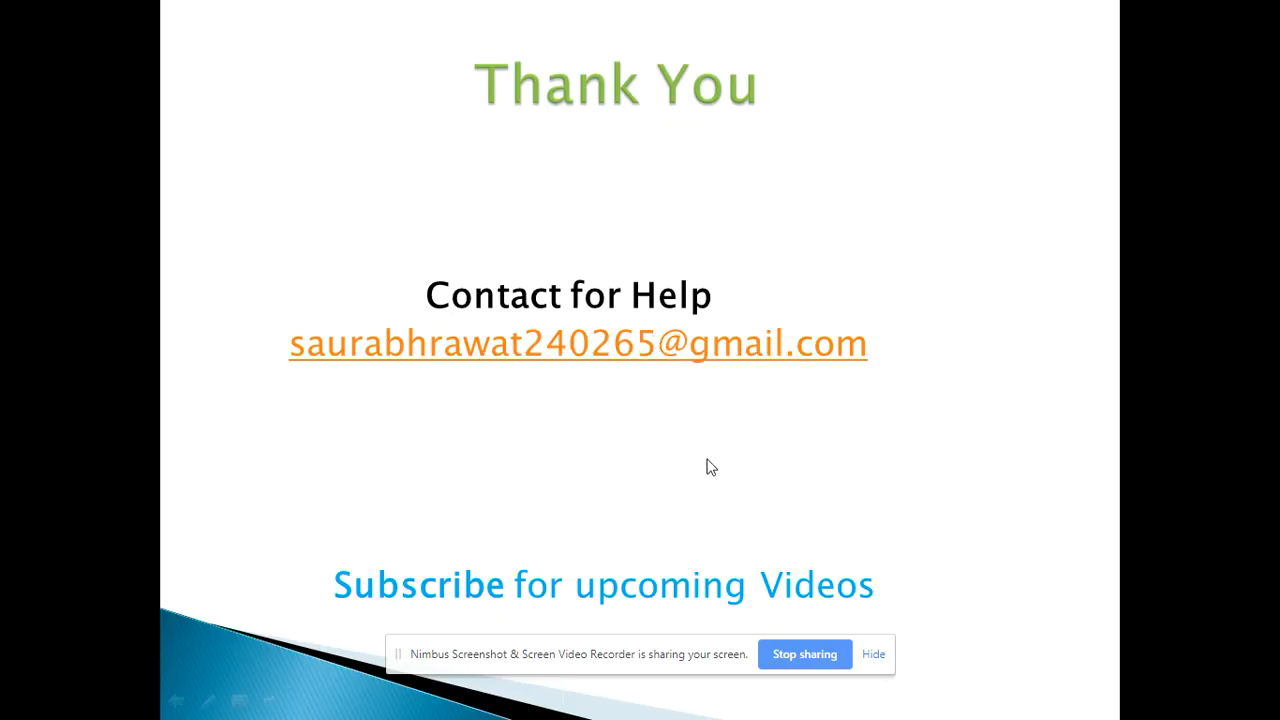
pyautogui.moveTo(517, 610)
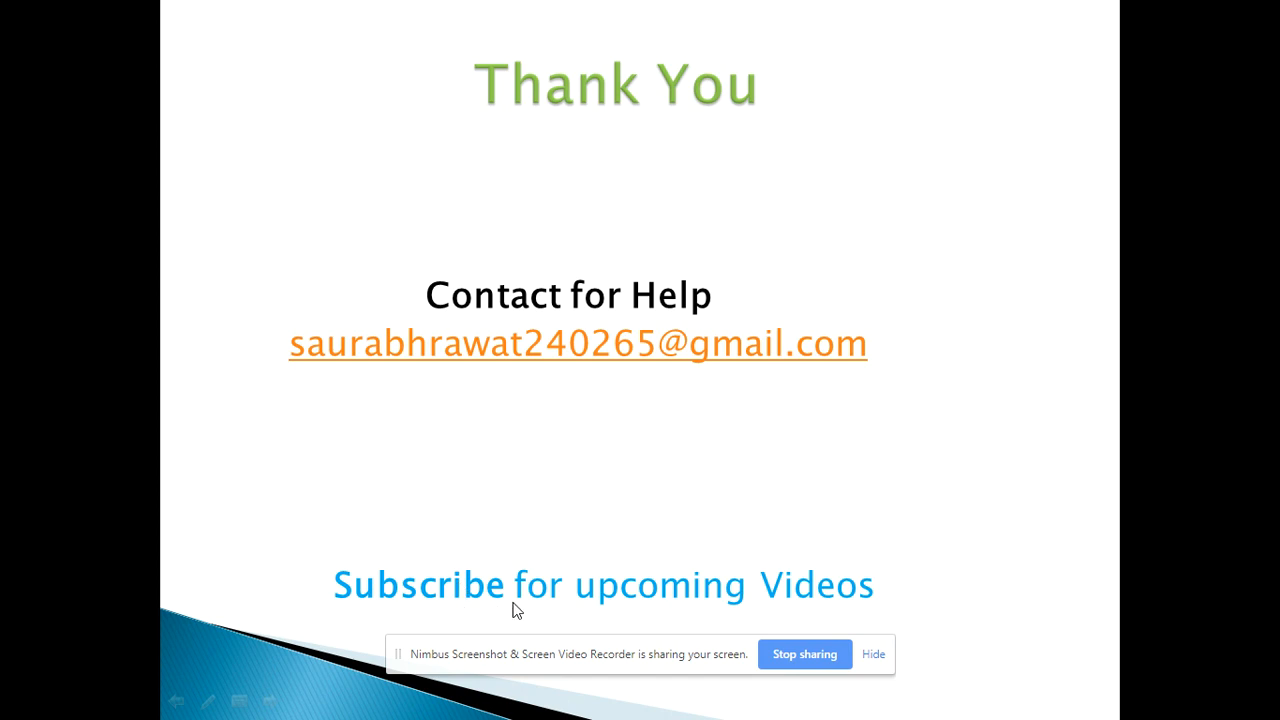
pyautogui.moveTo(540, 610)
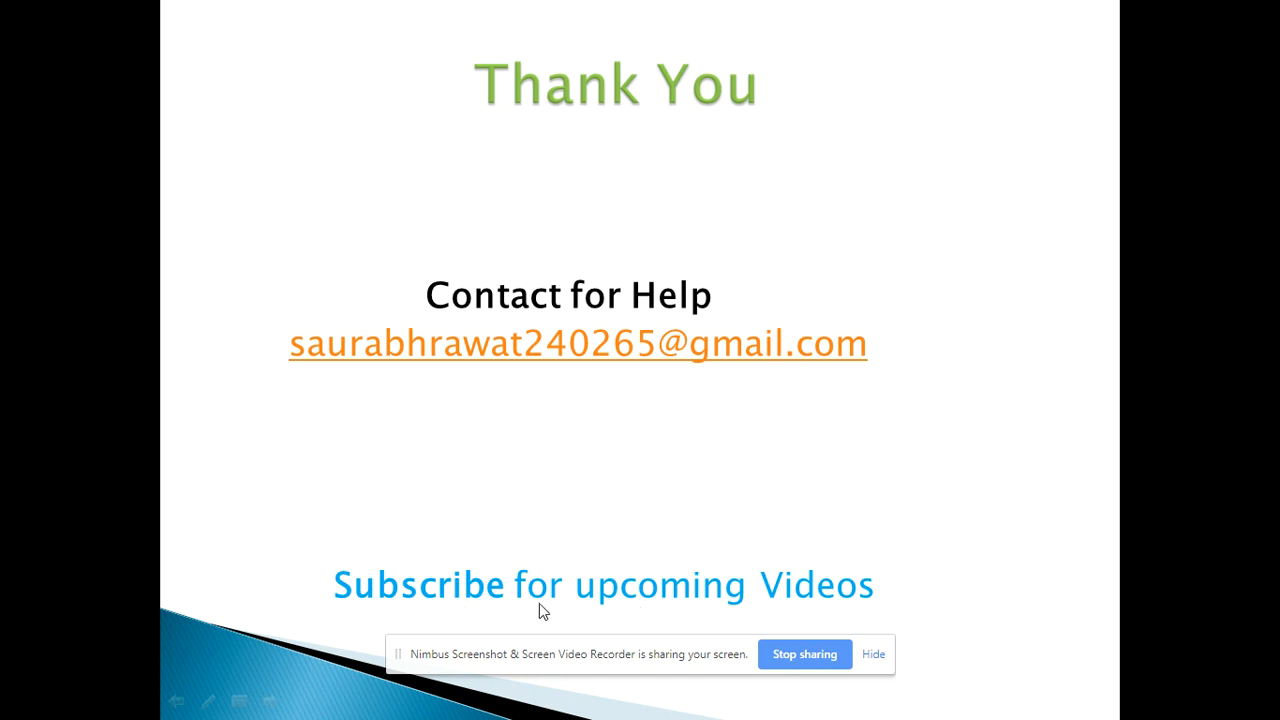